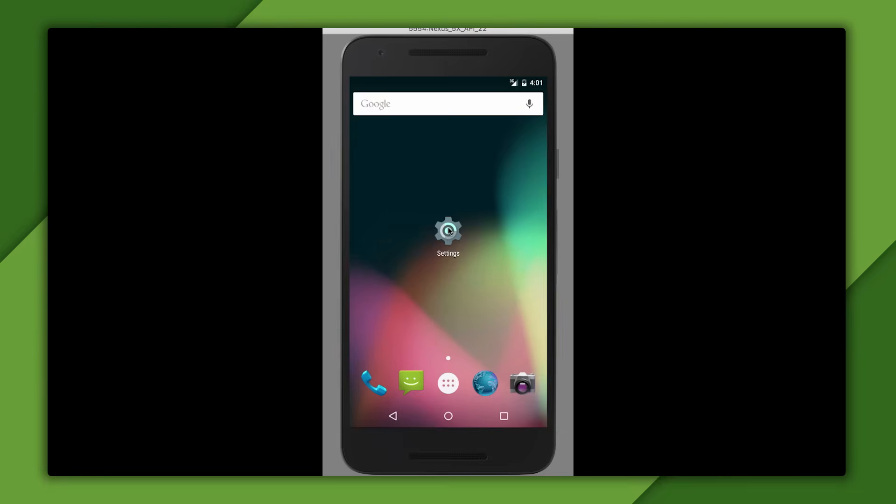
Browse the emulator's Settings > Apps ALL list to find Google Play services.
left_click(448, 231)
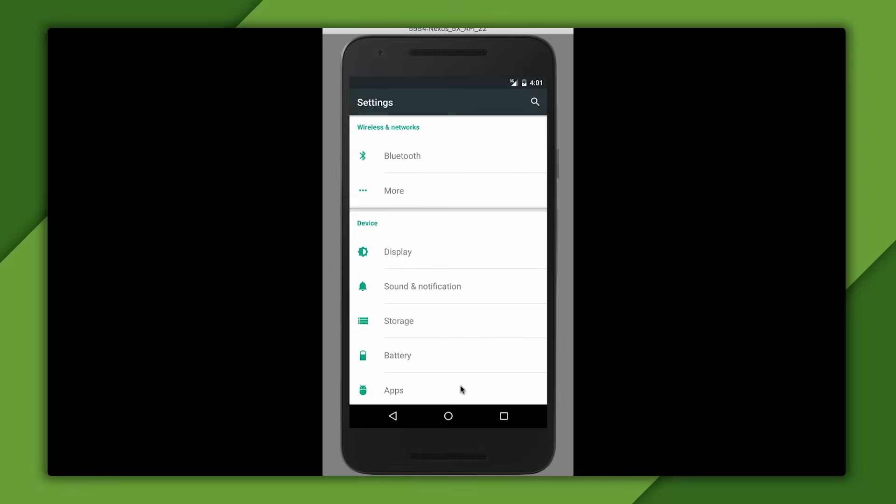
left_click(393, 390)
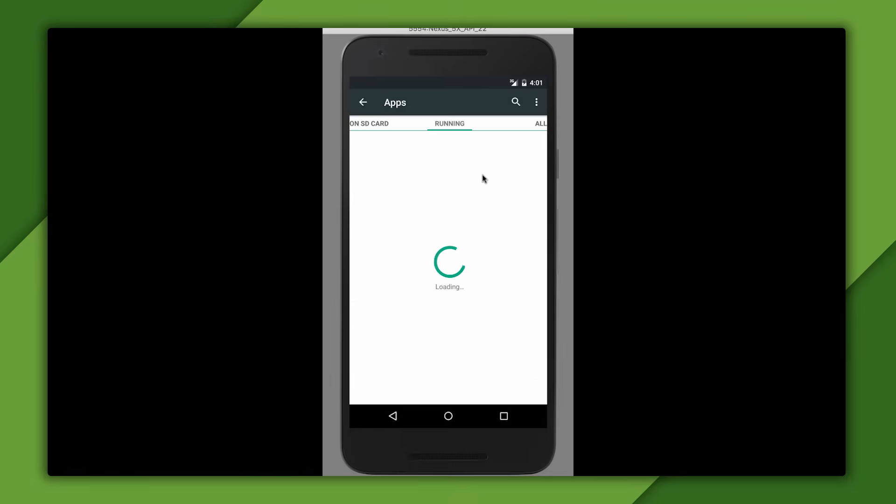
left_click(540, 123)
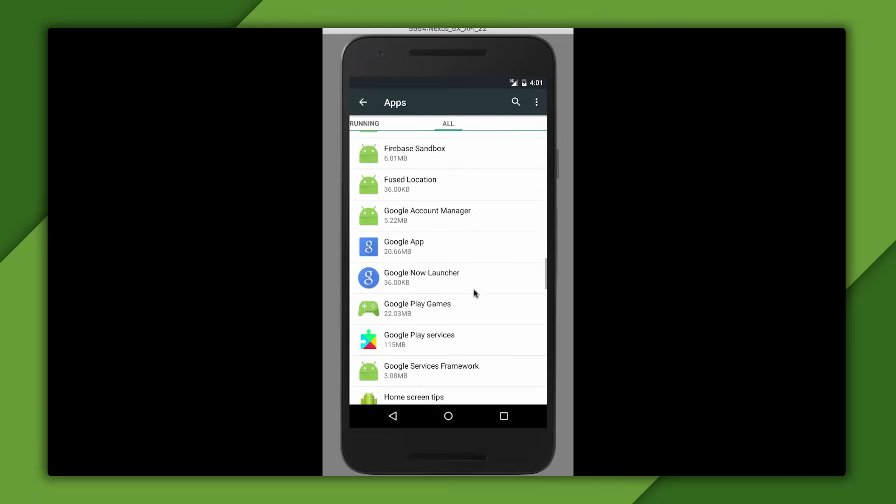
left_click(419, 339)
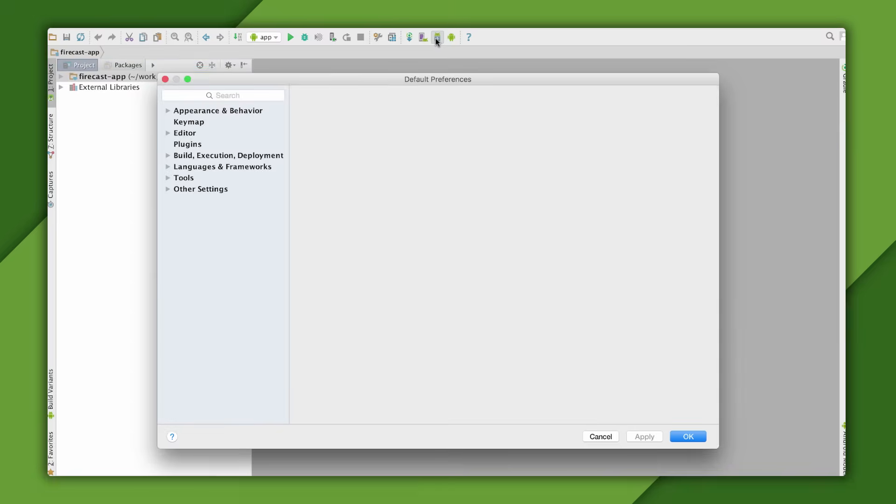
Select Google Play services (rev 30) in the Android SDK Tools list.
left_click(214, 200)
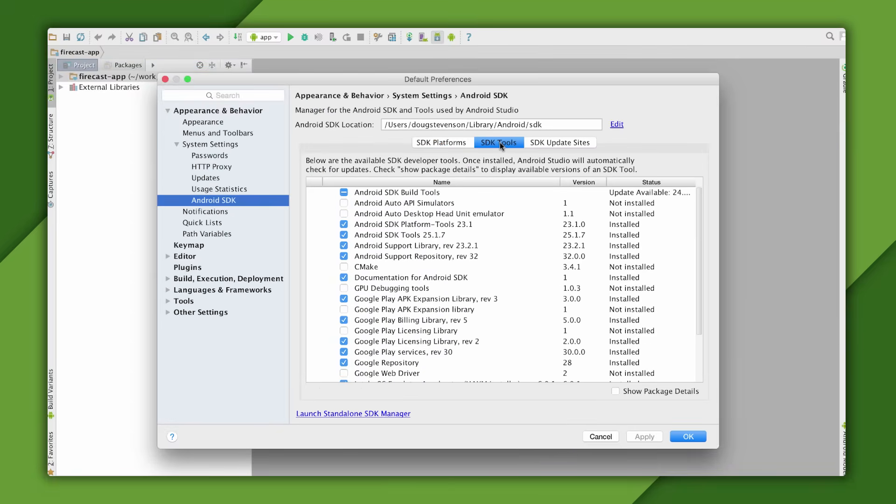
mouse_move(525, 338)
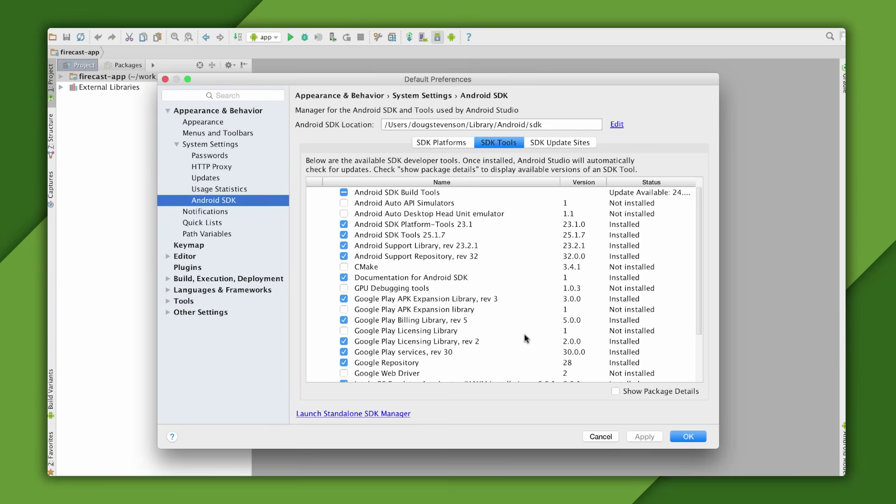
left_click(403, 351)
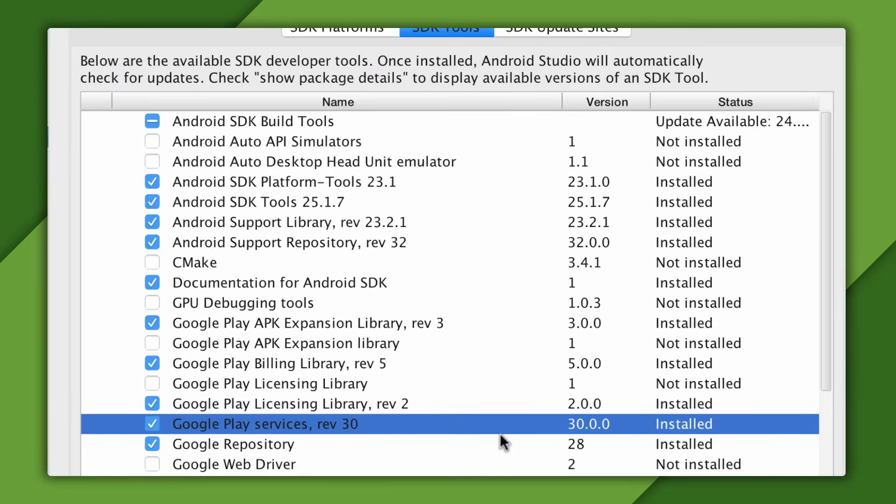
left_click(234, 444)
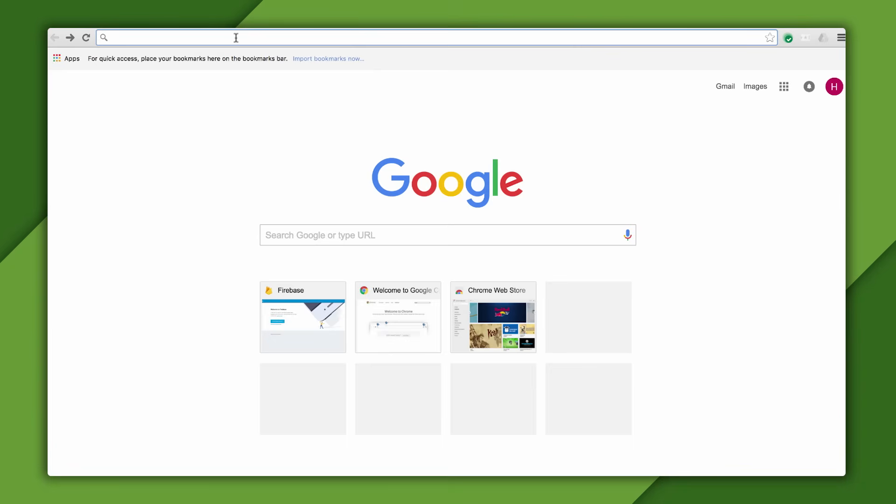
Go from firebase.google.com to the Firebase console and begin creating a new project.
left_click(303, 318)
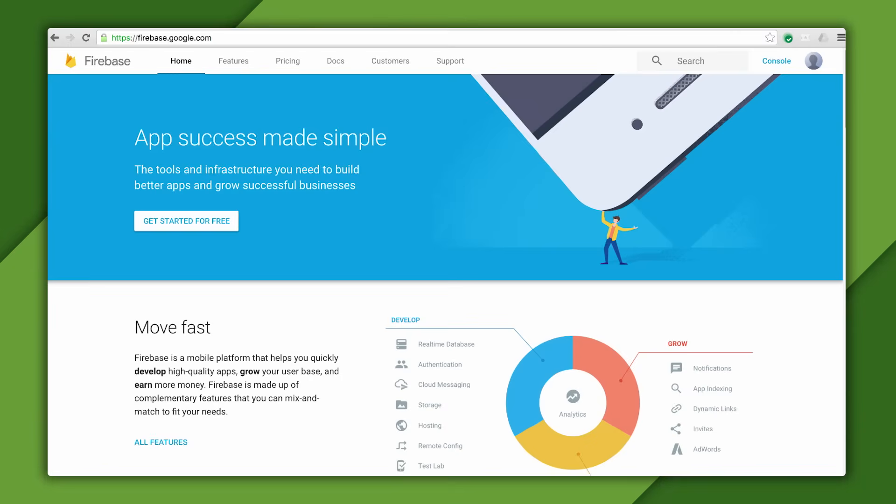
mouse_move(575, 152)
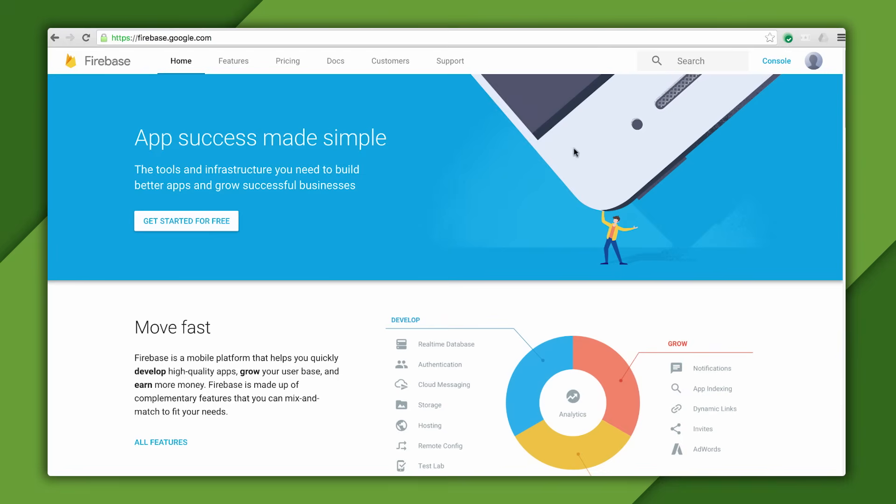
left_click(777, 61)
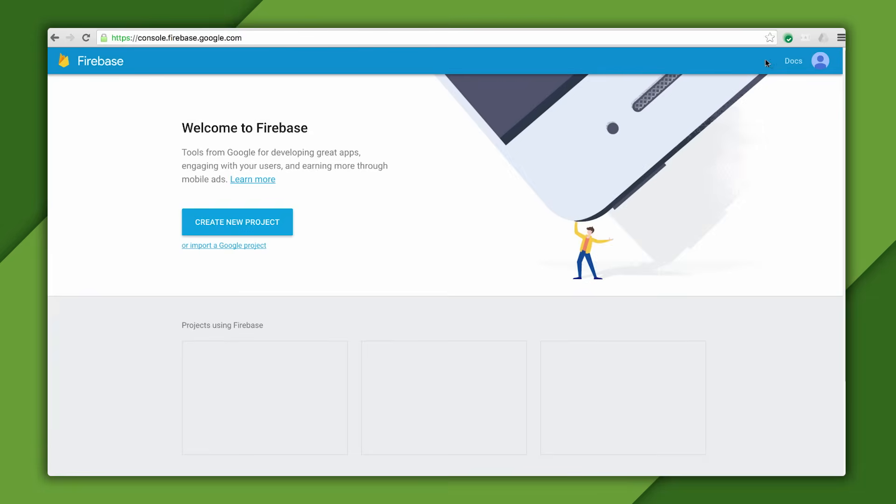
mouse_move(280, 217)
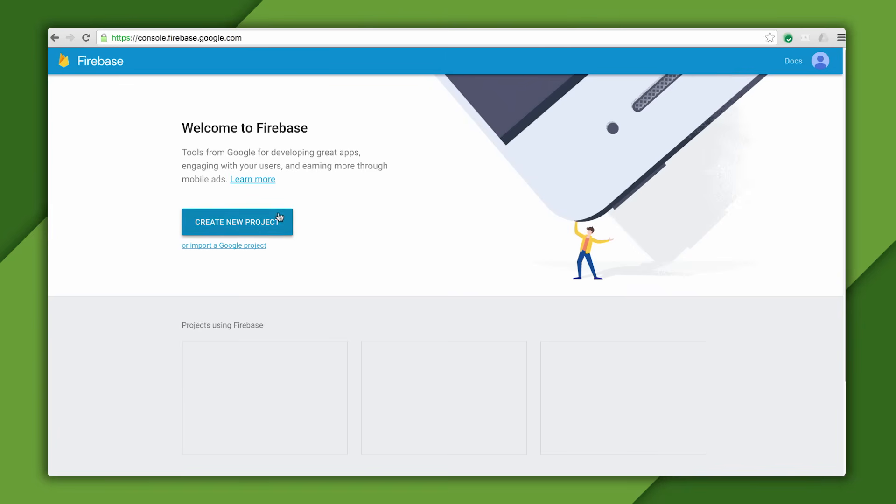
left_click(236, 222)
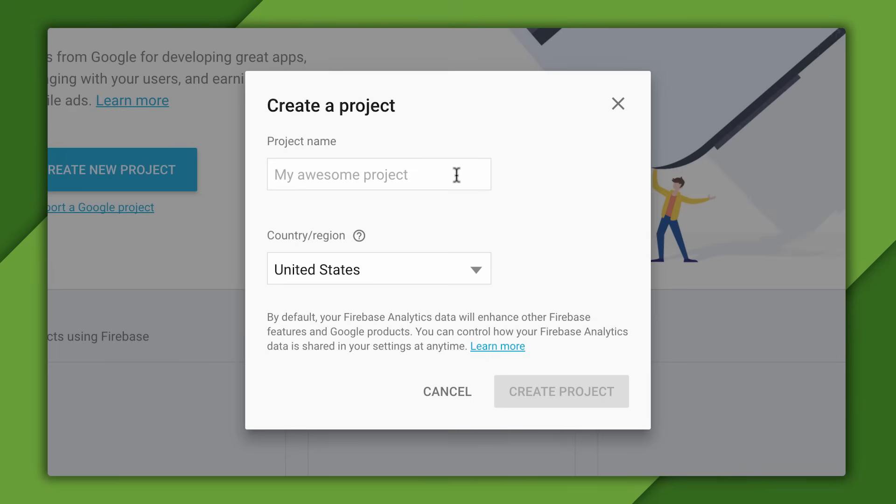
Name the project 'Firecast App', keep United States as country/region, and create it.
left_click(377, 174)
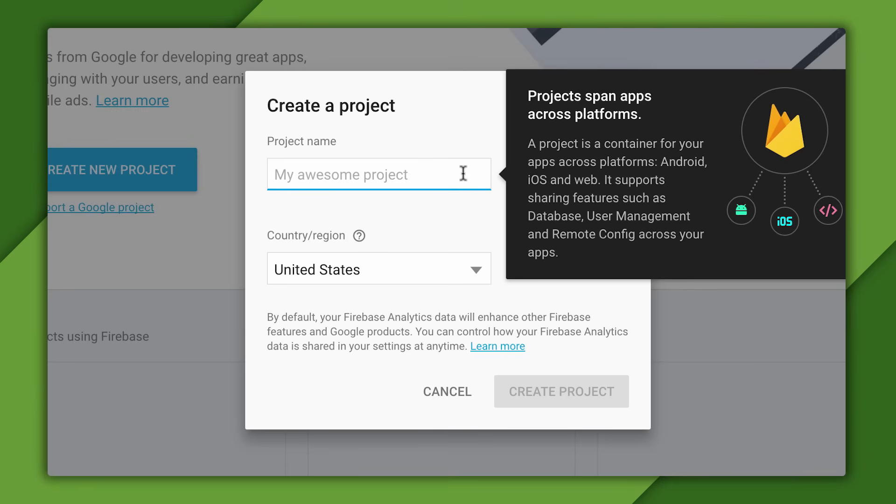
type("Firecas")
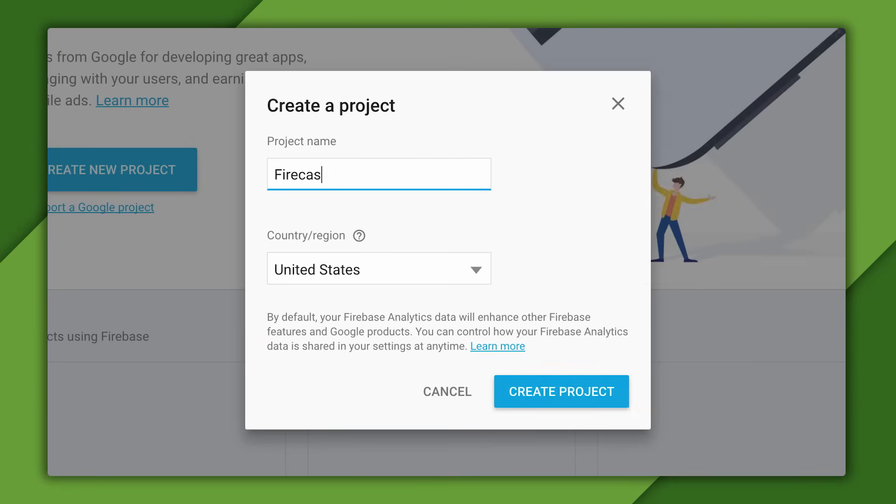
type("t App")
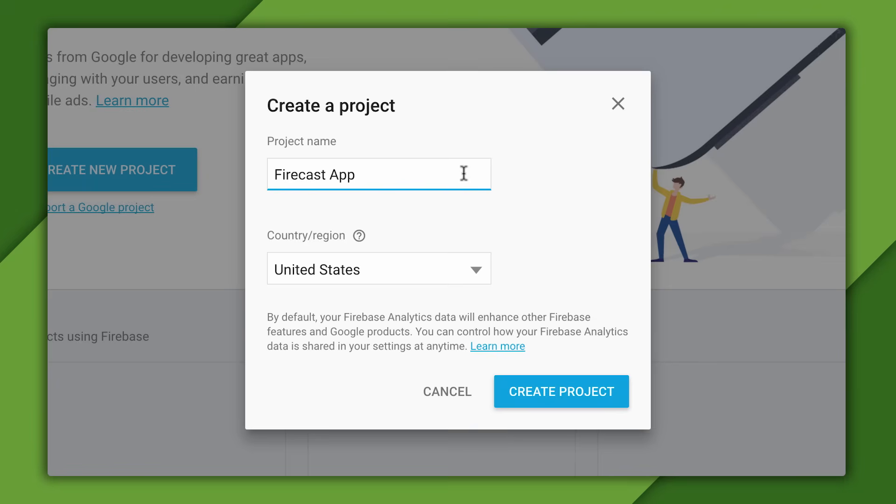
left_click(378, 268)
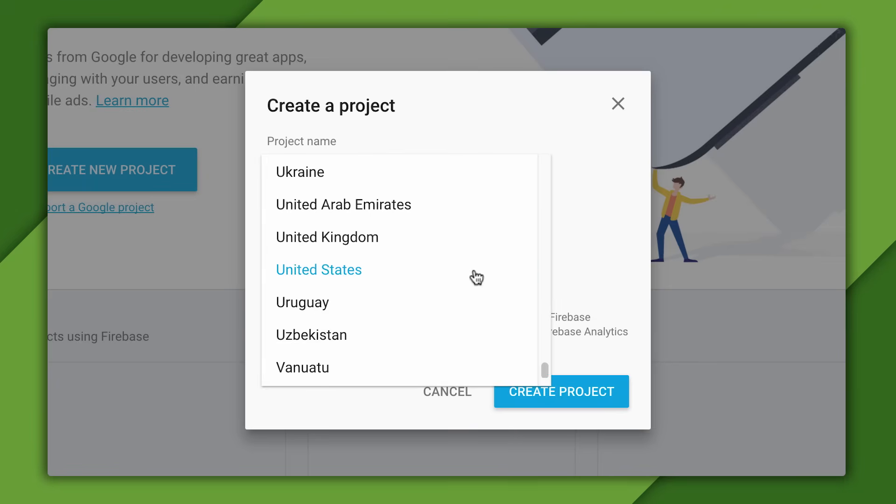
left_click(319, 270)
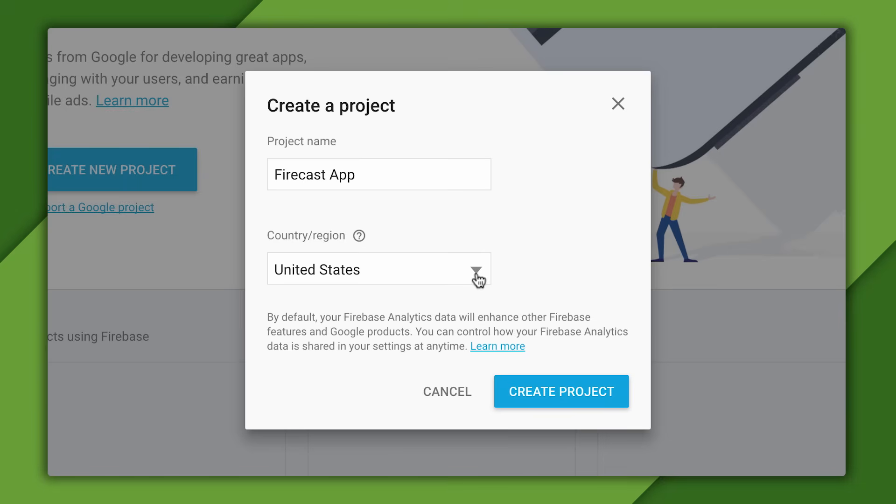
left_click(561, 392)
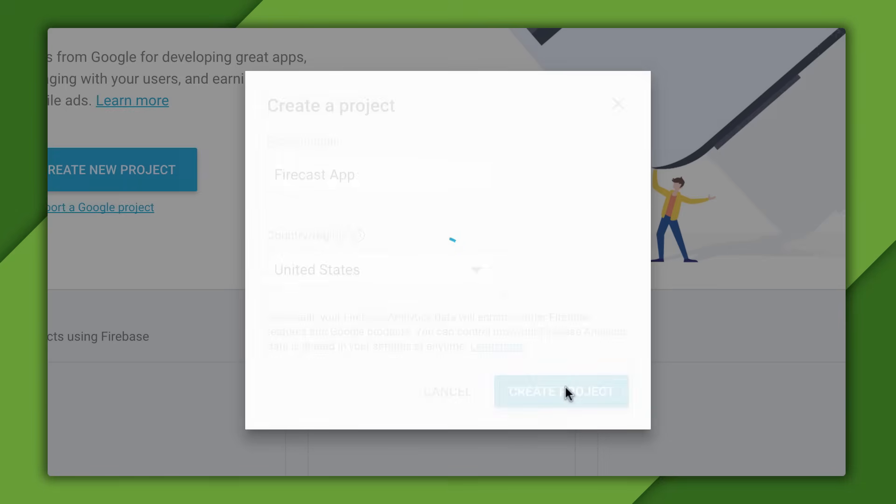
left_click(561, 391)
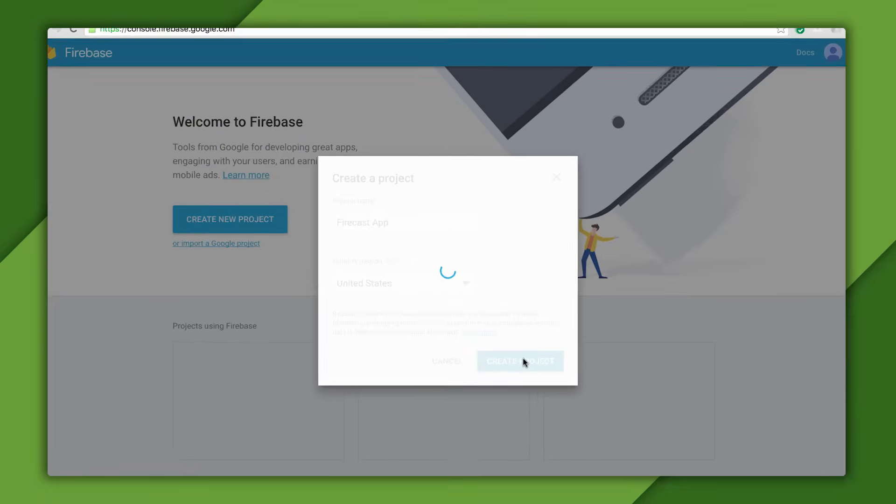
left_click(519, 361)
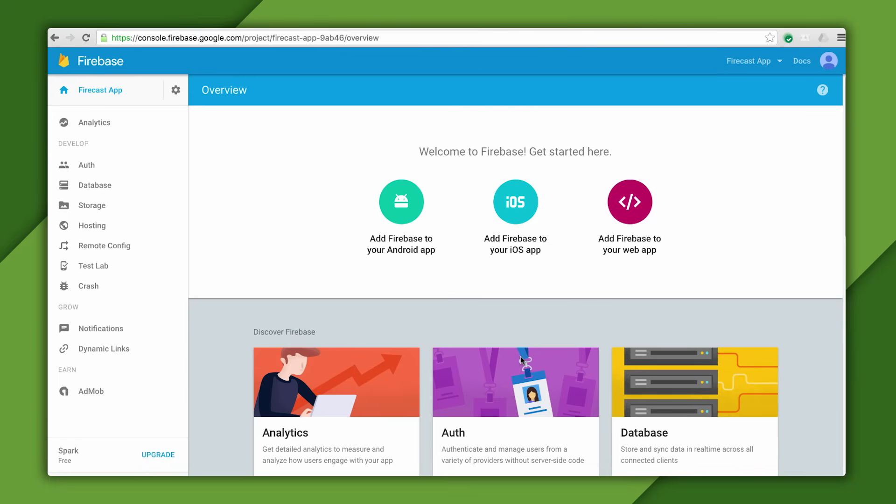
mouse_move(402, 203)
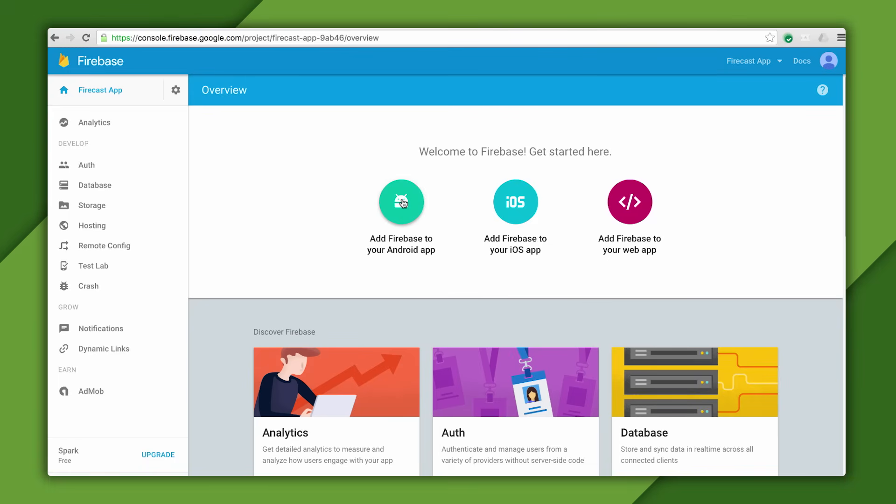
Choose 'Add Firebase to your Android app' and focus the Package name field.
left_click(401, 201)
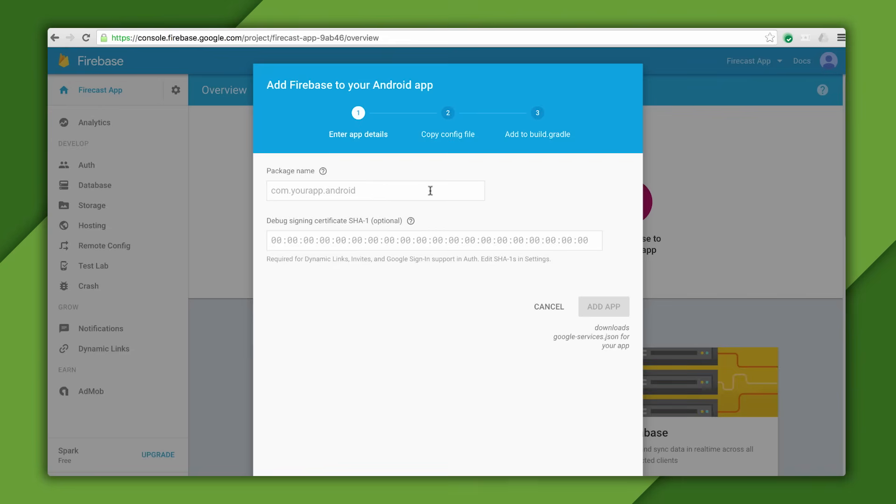
left_click(375, 190)
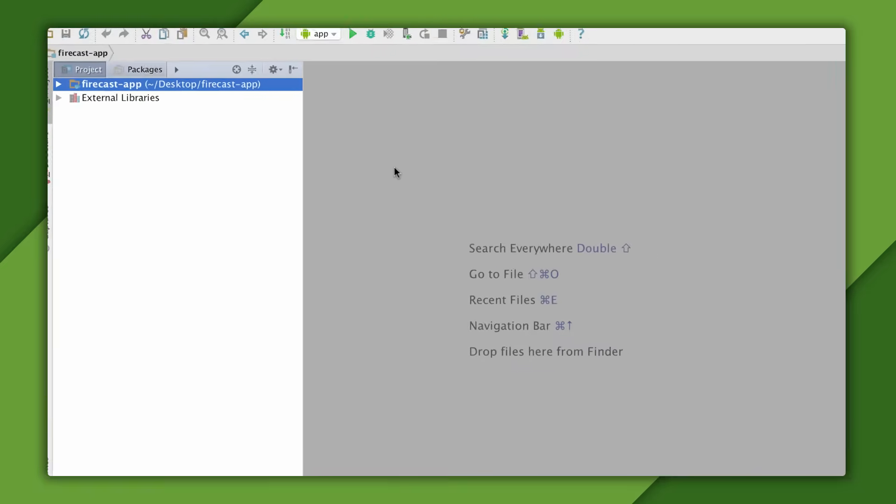
Copy applicationId com.google.firecast from app/build.gradle into the Firebase package name field.
left_click(57, 84)
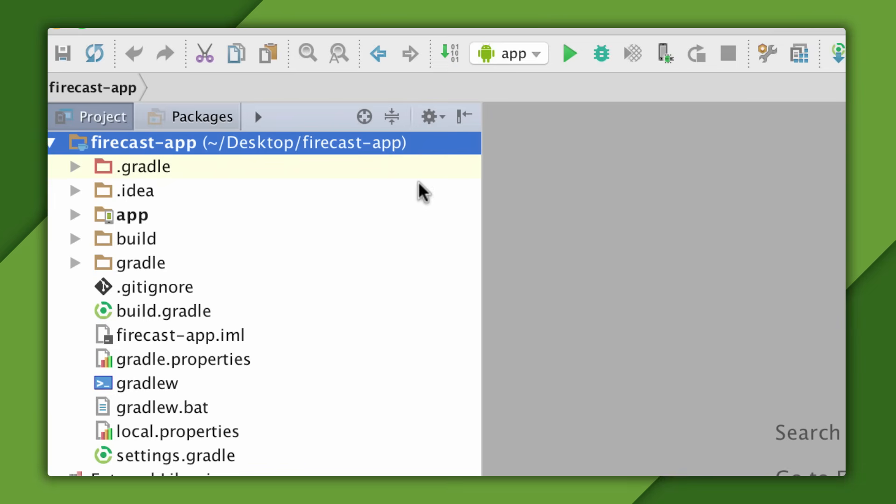
left_click(132, 215)
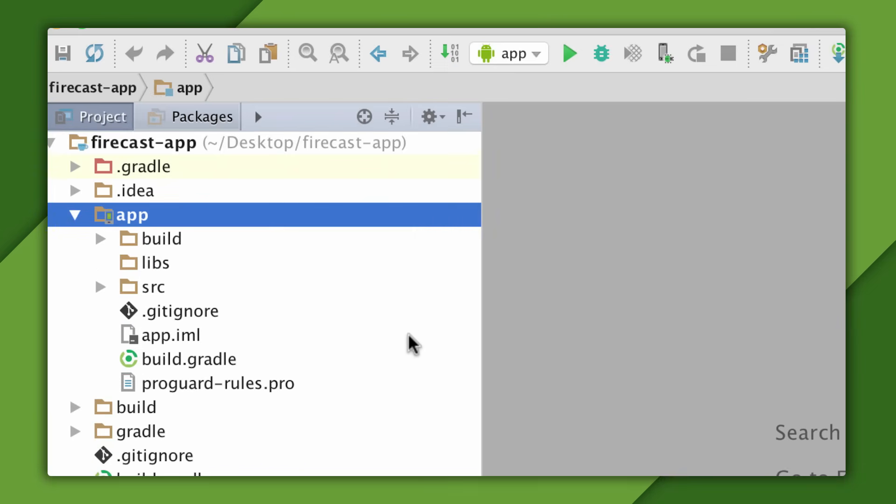
double_click(188, 359)
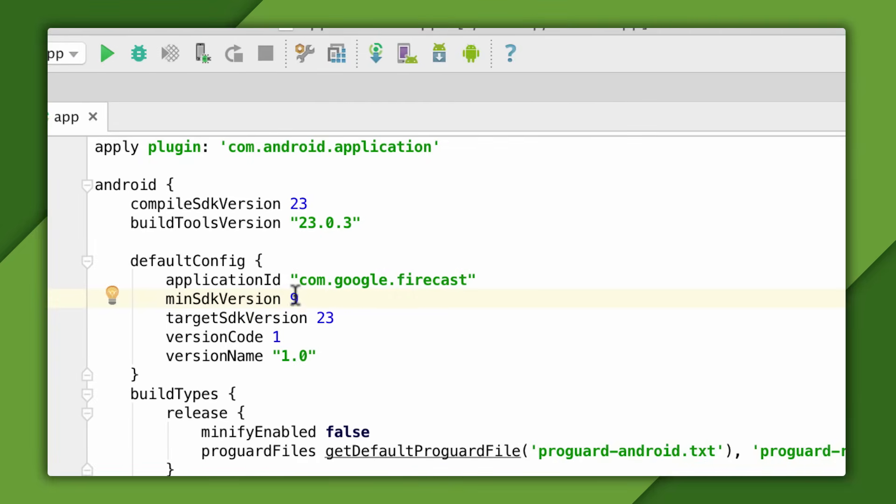
double_click(383, 280)
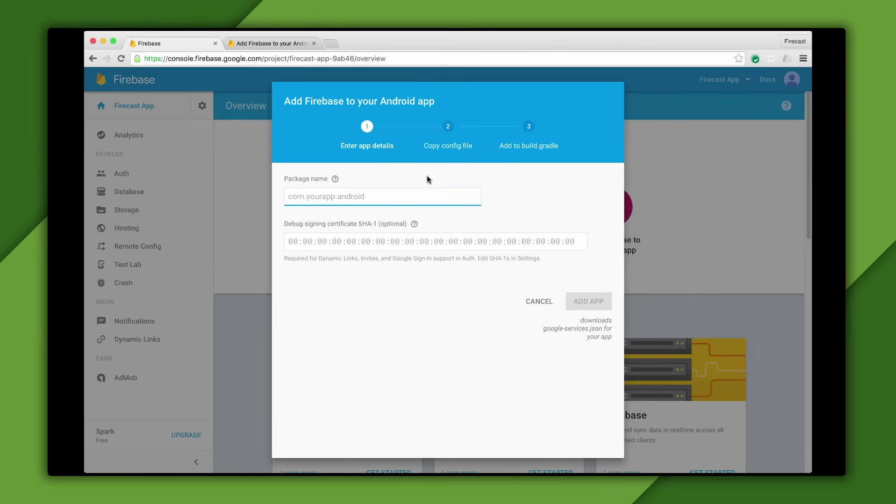
right_click(381, 196)
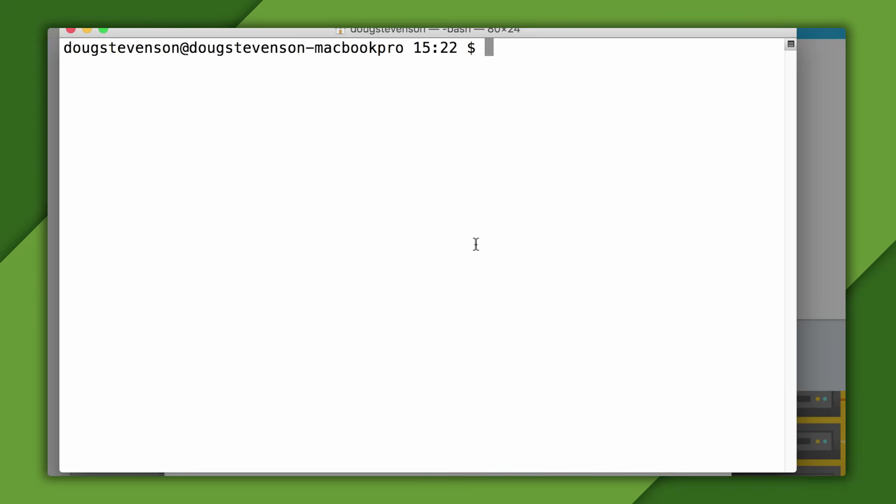
Run keytool -exportcert -list -v for alias androiddebugkey in ~/.android/debug.keystore, entering the password.
type("keytool")
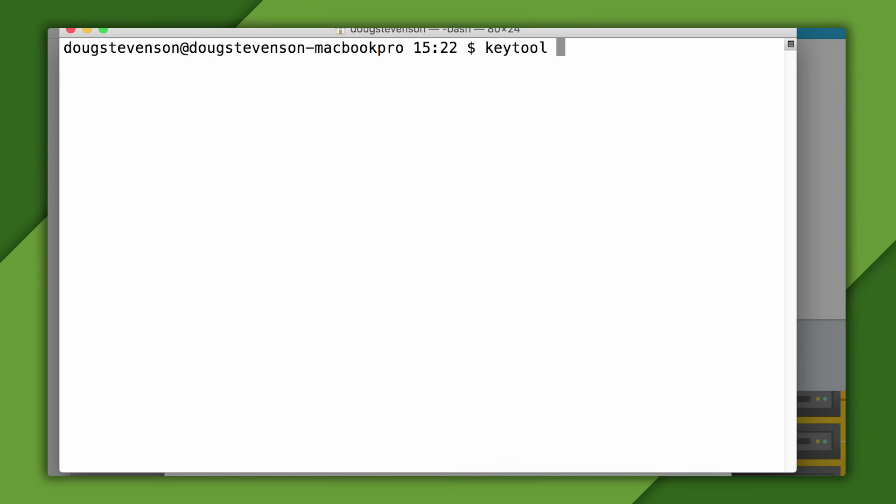
type("-exportcert")
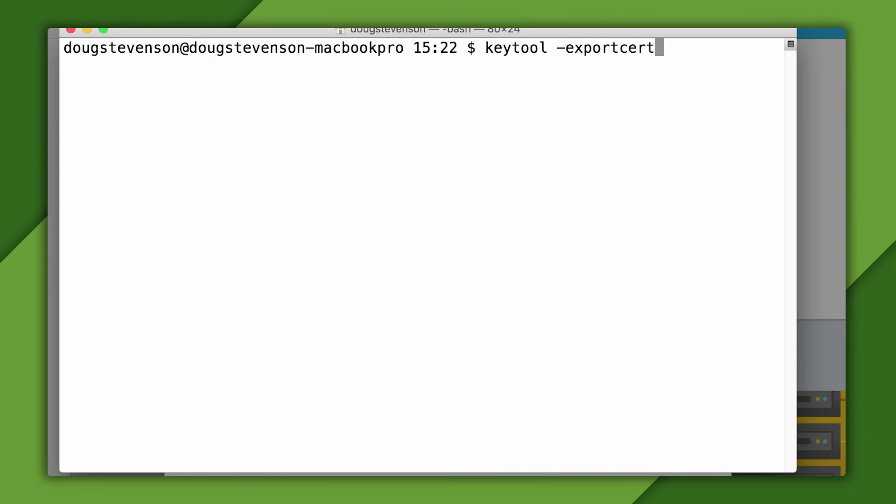
type("-list")
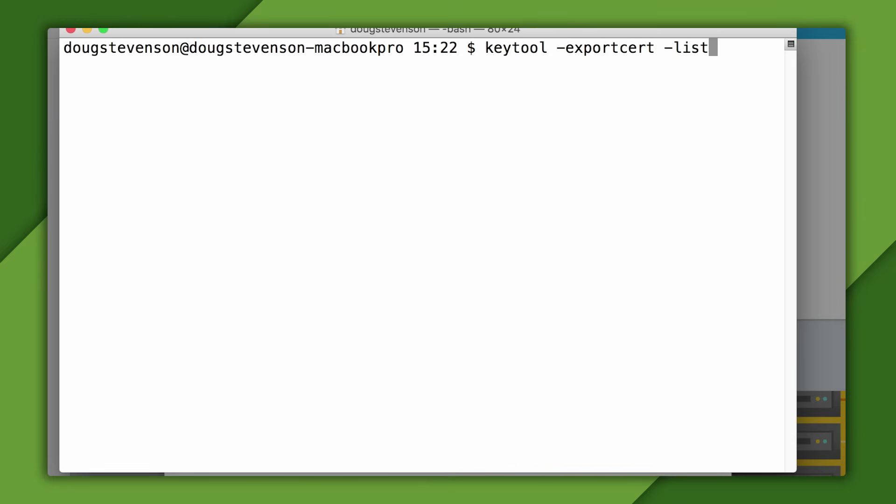
type("-v -alias")
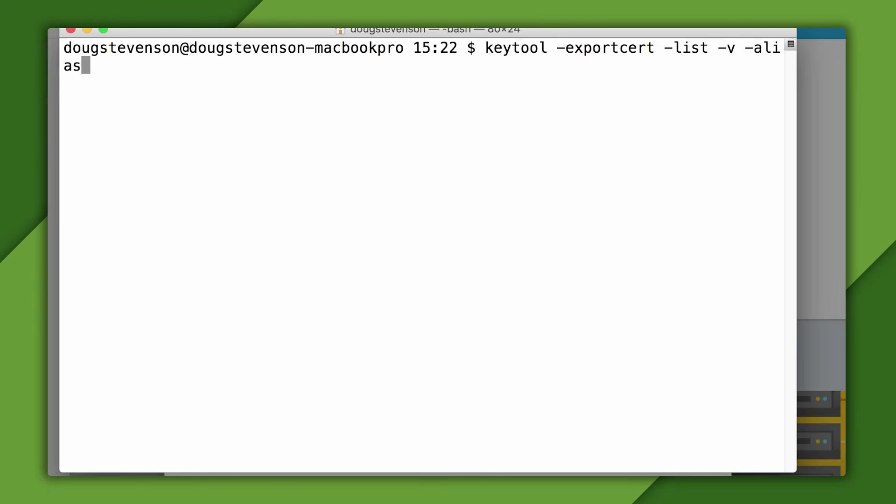
type("androiddeb")
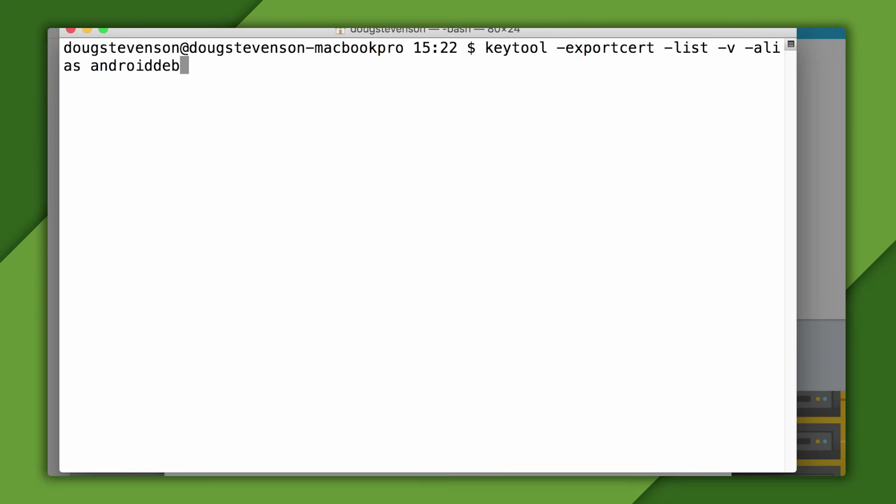
type("ugkey -key")
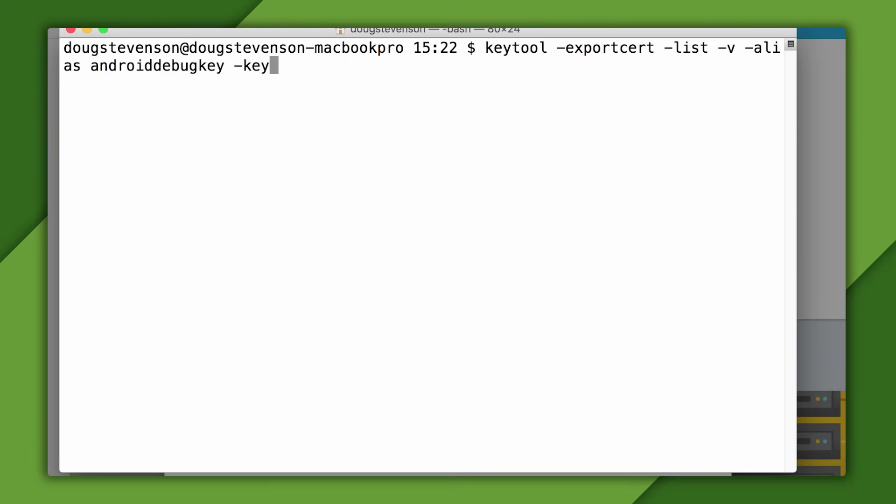
type("store ~")
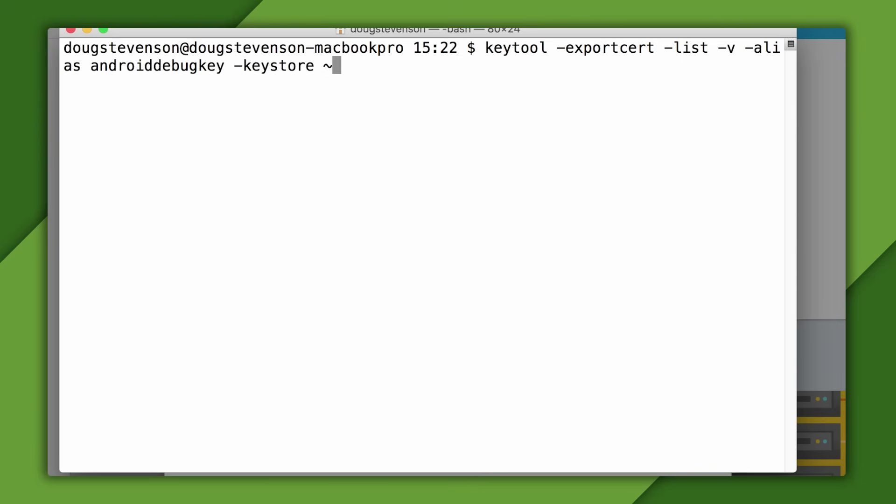
type(".android/")
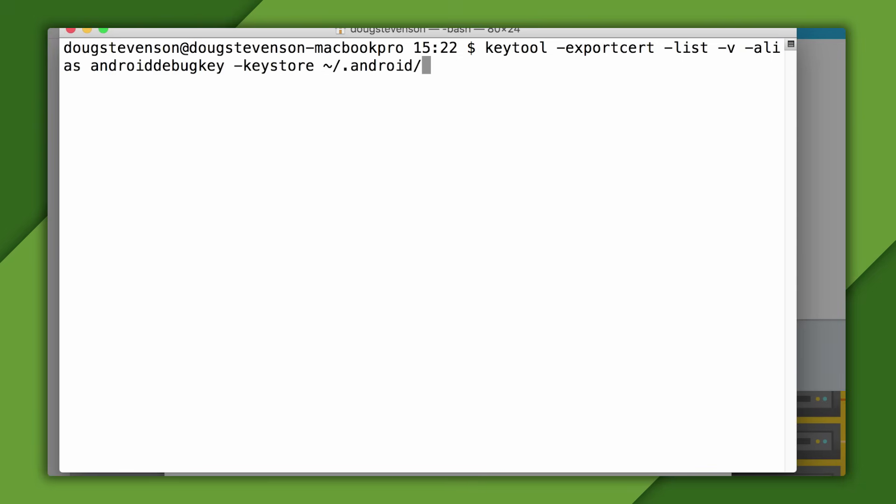
key("Return")
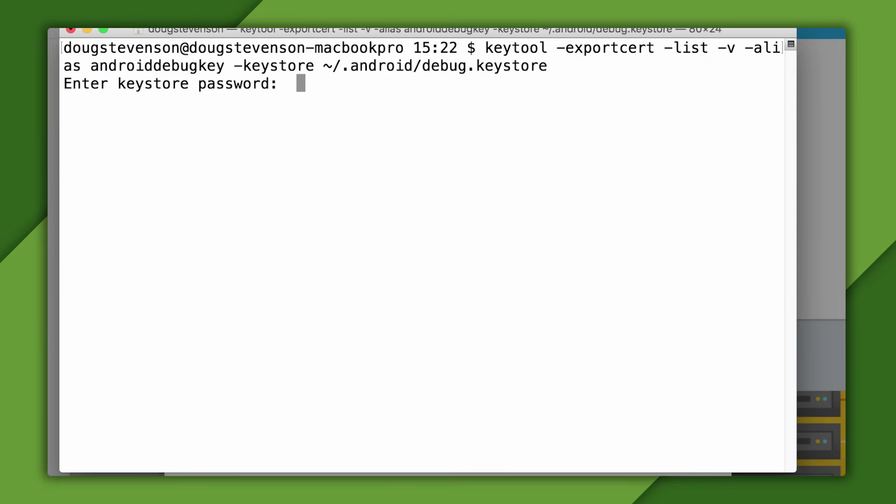
key("Return")
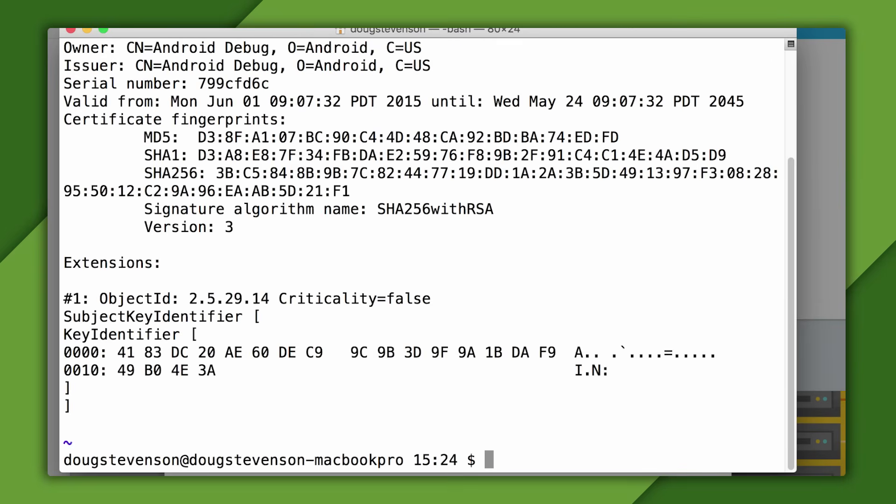
mouse_move(458, 244)
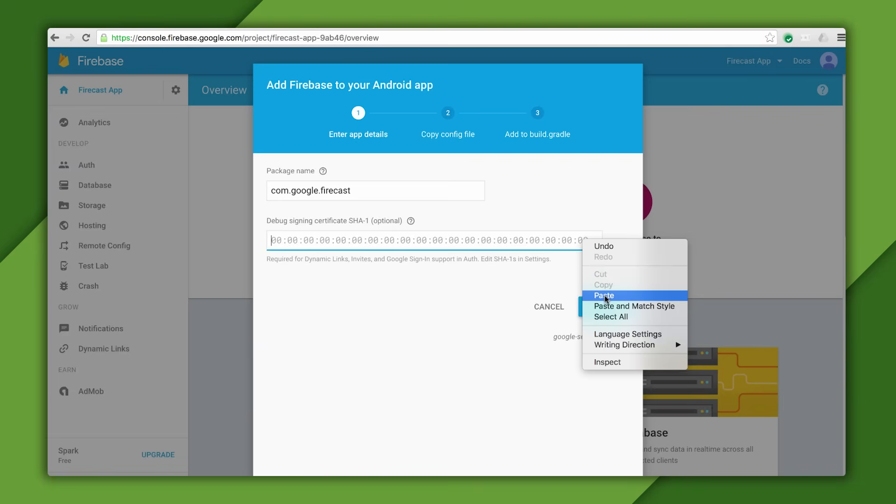
Paste the debug SHA-1 fingerprint and submit with ADD APP.
left_click(604, 295)
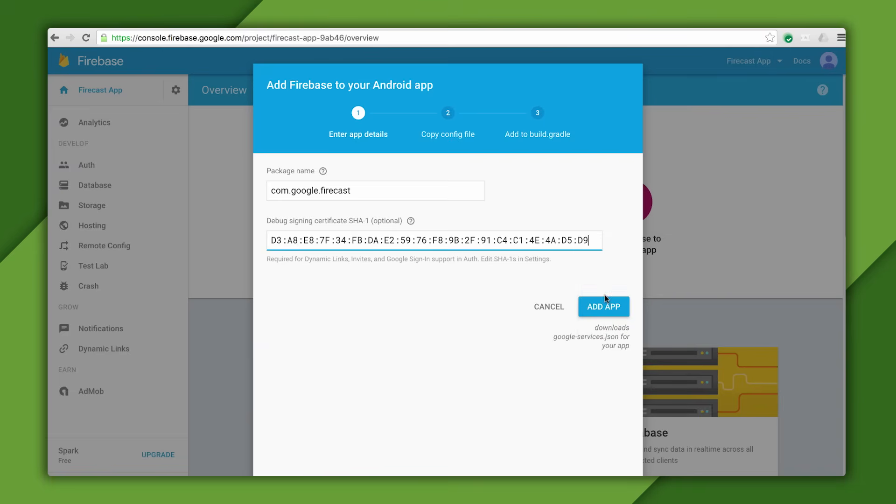
left_click(604, 307)
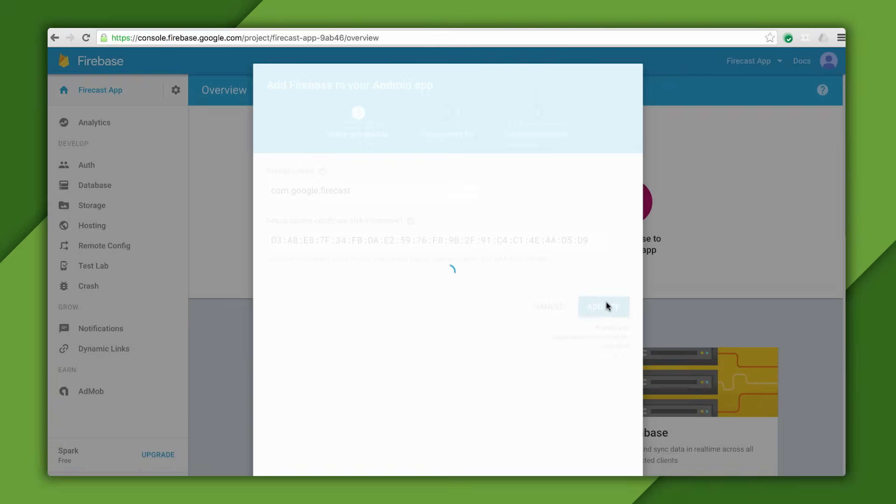
left_click(603, 306)
type("mv ~/Downloads/google-services.json")
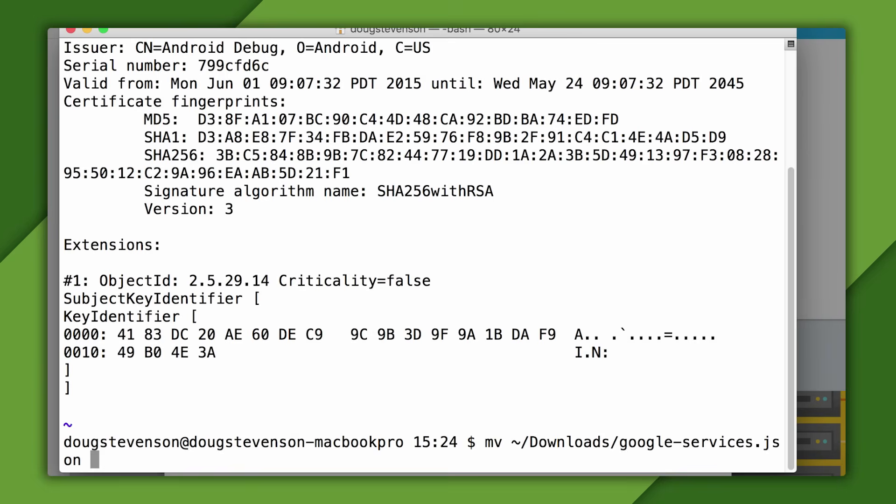
Run the mv command moving ~/Downloads/google-services.json into the app module folder.
key("Return")
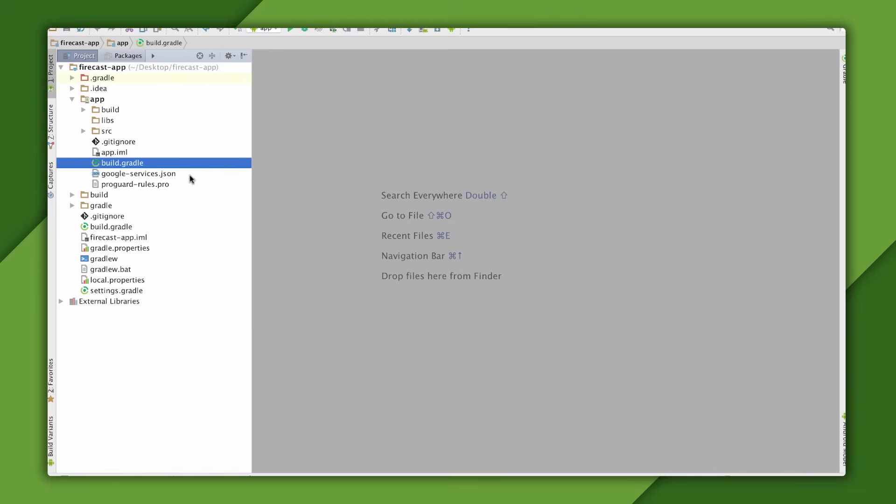
Add classpath 'com.google.gms:google-services:3.0.0' to the root build.gradle and close it.
left_click(138, 173)
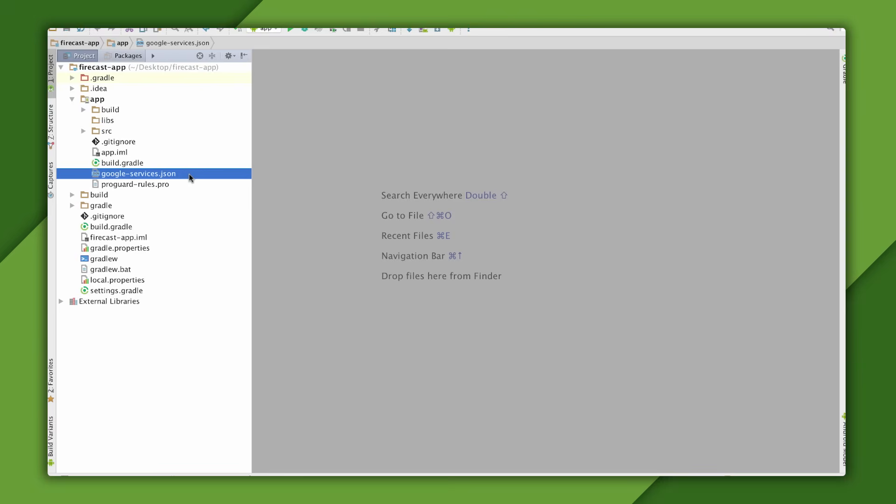
mouse_move(171, 249)
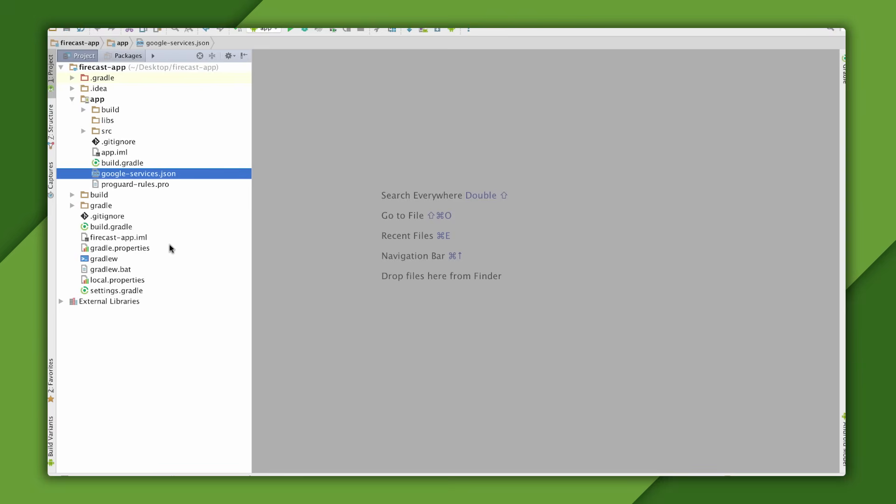
double_click(112, 226)
type("class")
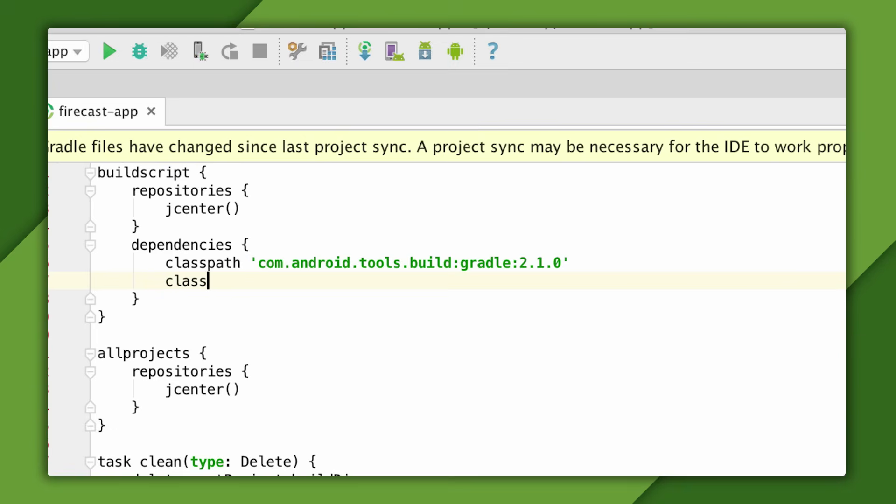
type("path 'com'")
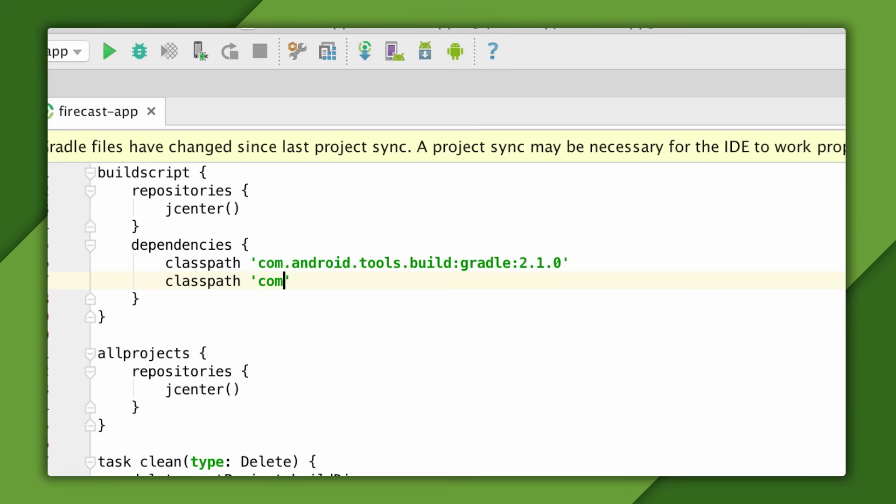
type(".google.gms")
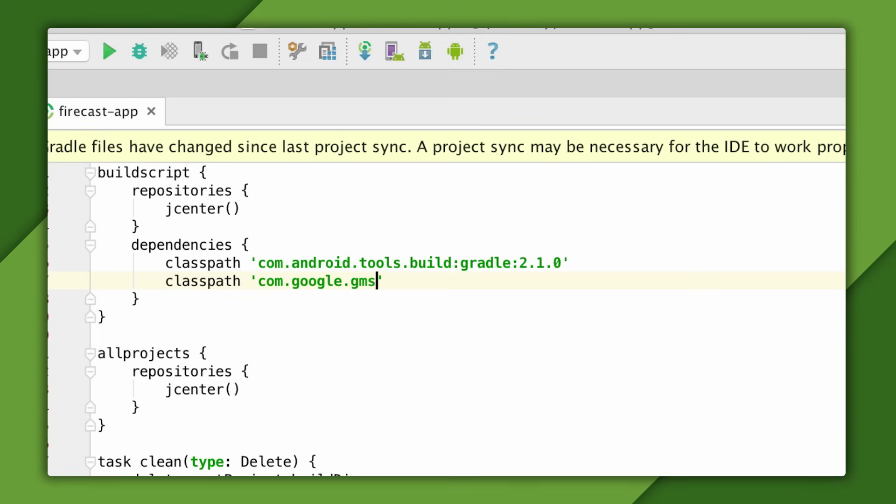
type(":googleservice")
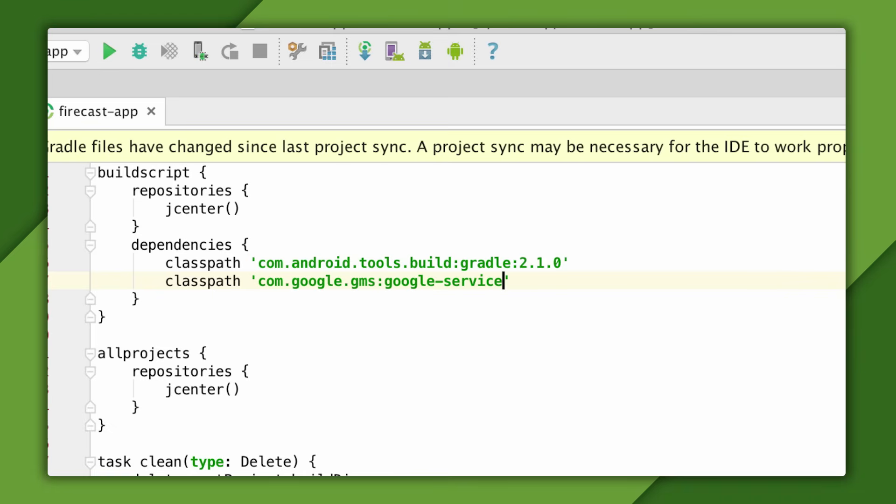
type("s:3.0.0")
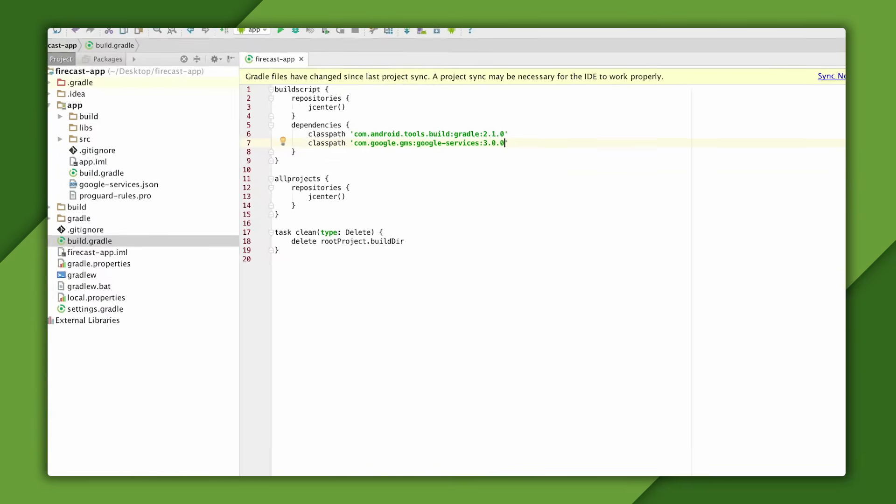
left_click(301, 59)
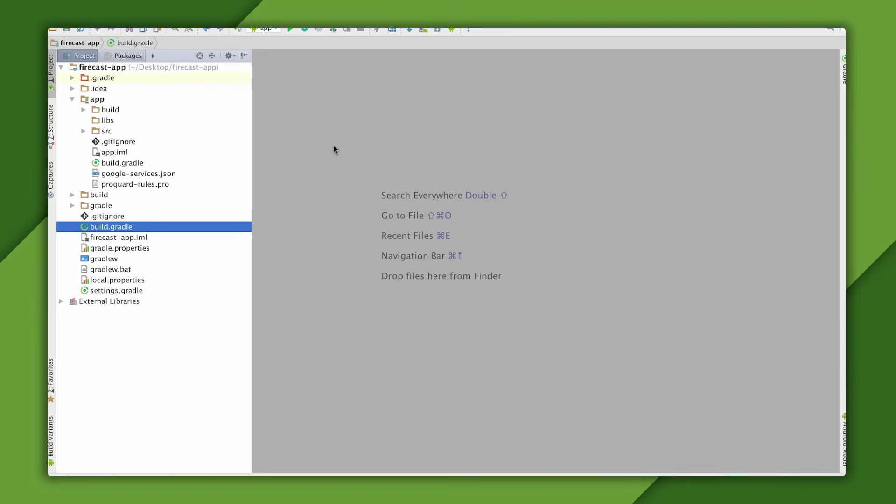
Add apply plugin: 'com.google.gms.google-services' to the end of app/build.gradle.
double_click(122, 162)
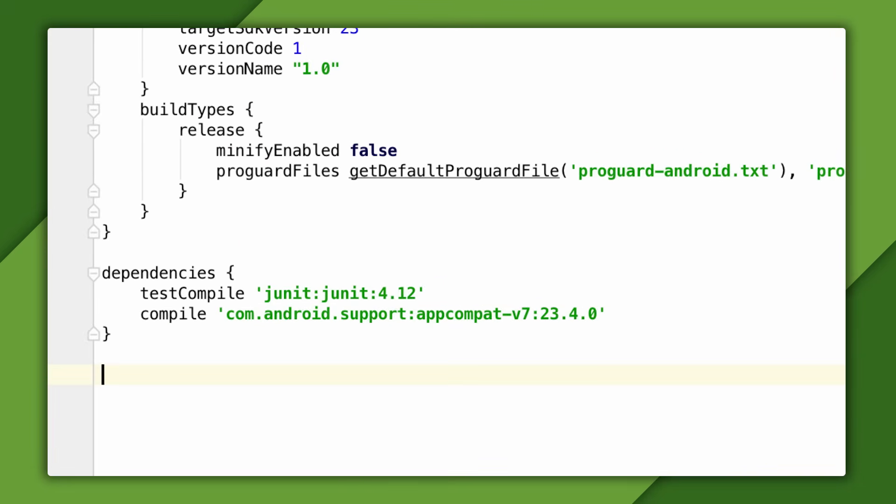
type("apply plugin: 'com.google.gms.google-services'")
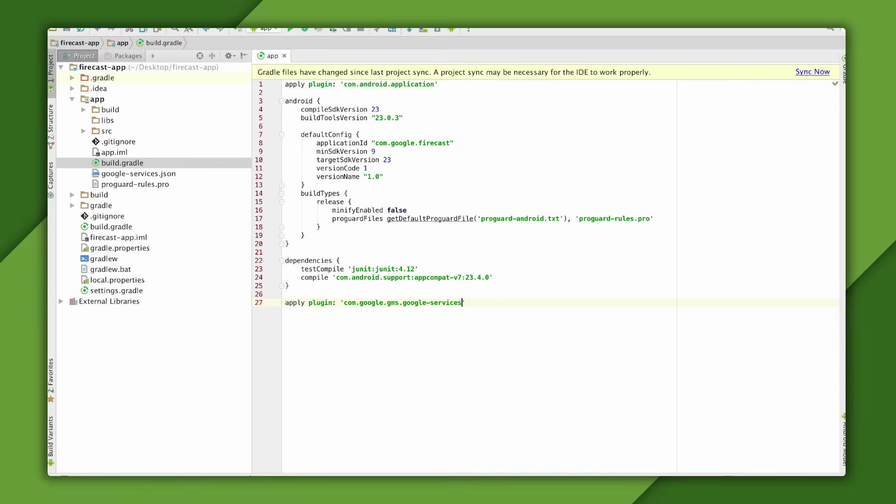
left_click(285, 56)
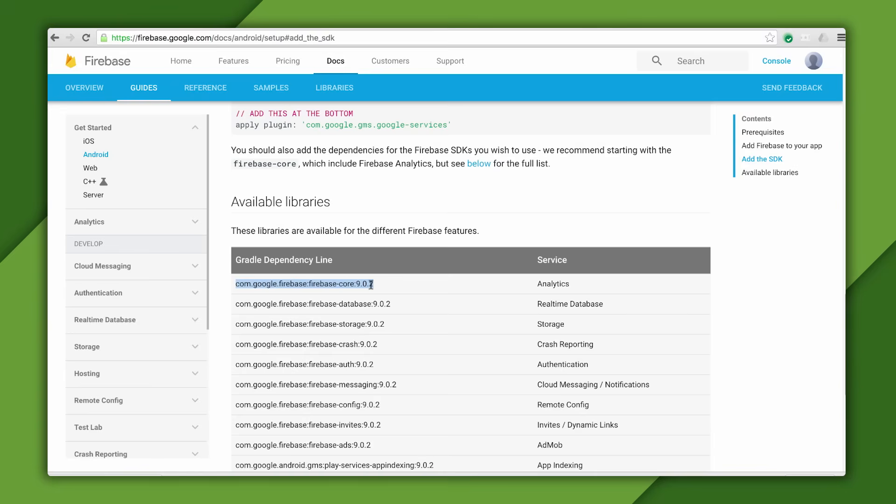
Copy the com.google.firebase:firebase-core:9.0.2 line from the dependency table.
right_click(303, 285)
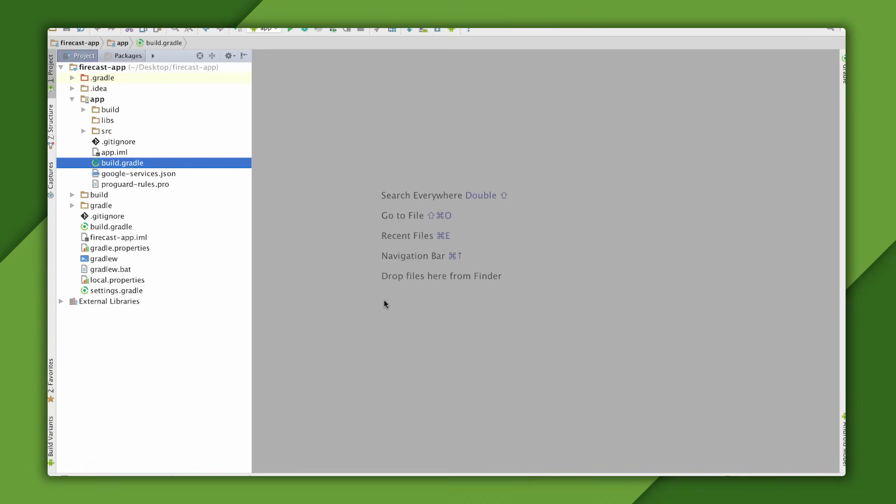
Add compile 'com.google.firebase:firebase-core:9.0.2' to app/build.gradle dependencies and sync Gradle.
double_click(120, 163)
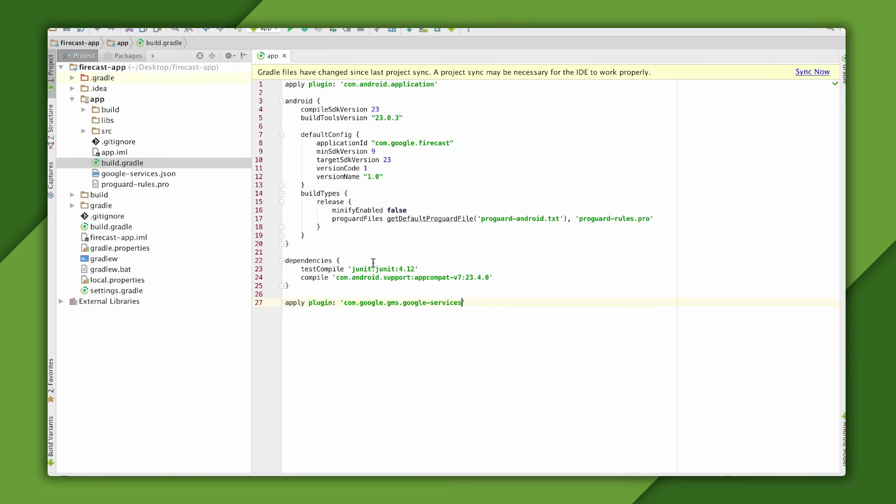
type("compile 'com.google.firebase:firebase-core:9.0.2'")
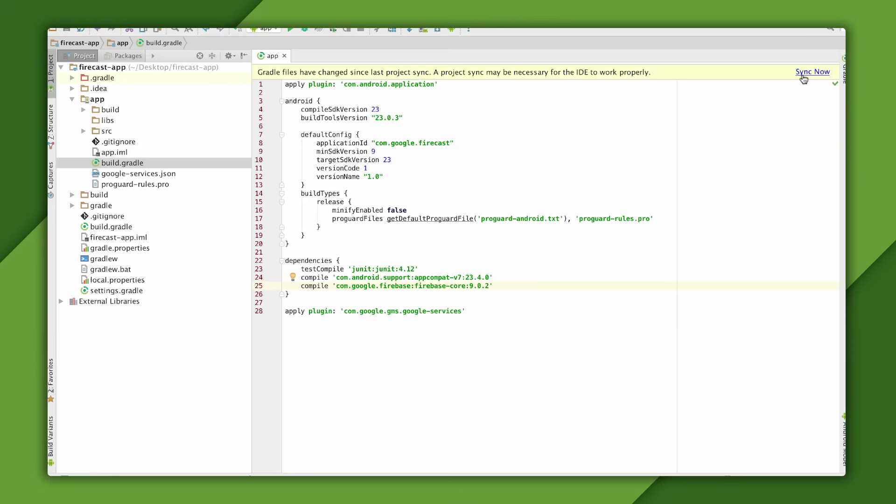
left_click(813, 72)
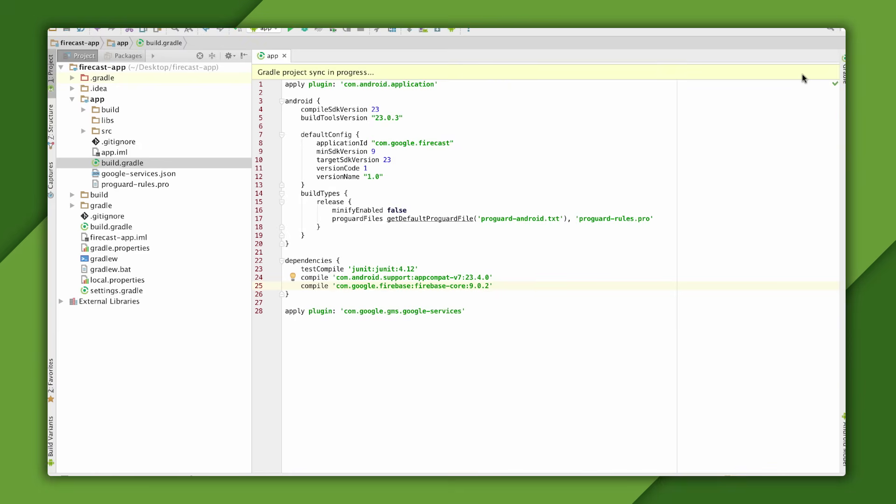
mouse_move(527, 111)
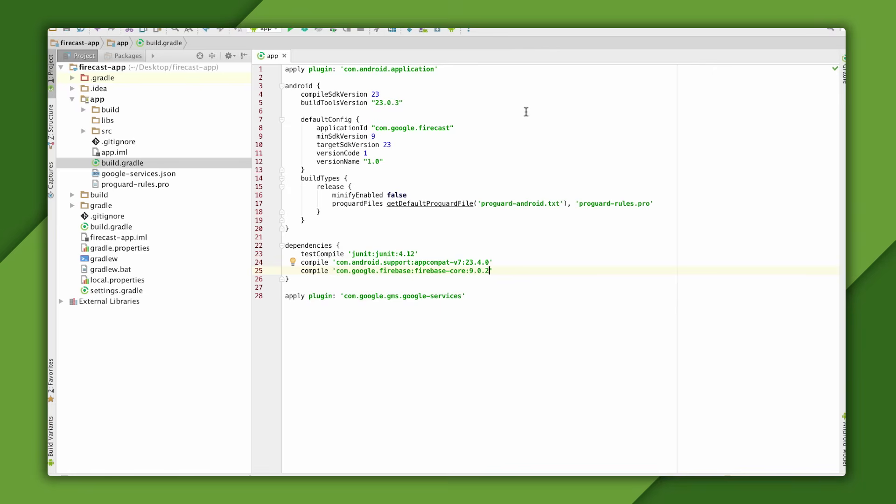
mouse_move(422, 110)
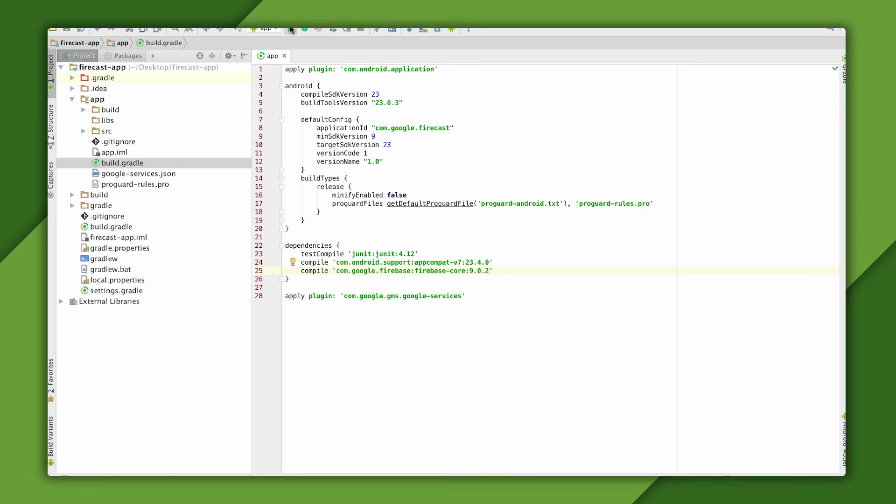
Run firecast on the Nexus 5X emulator to show "Hello Firebase!".
left_click(305, 29)
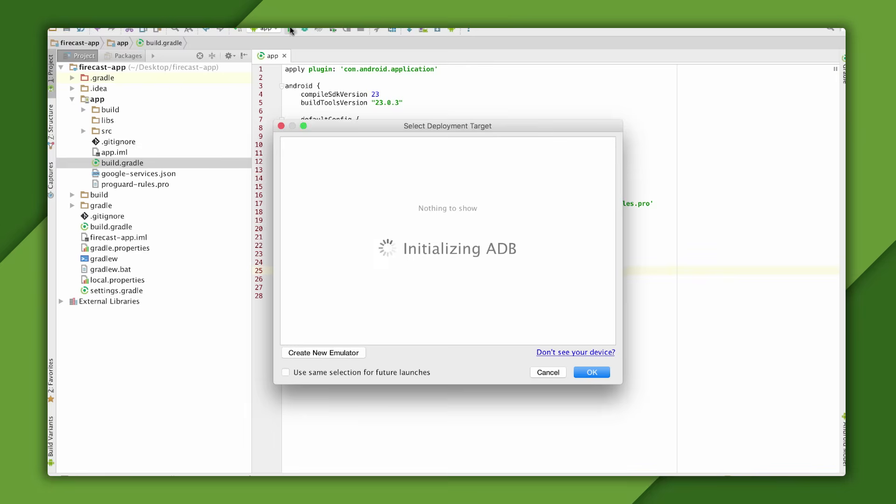
left_click(547, 372)
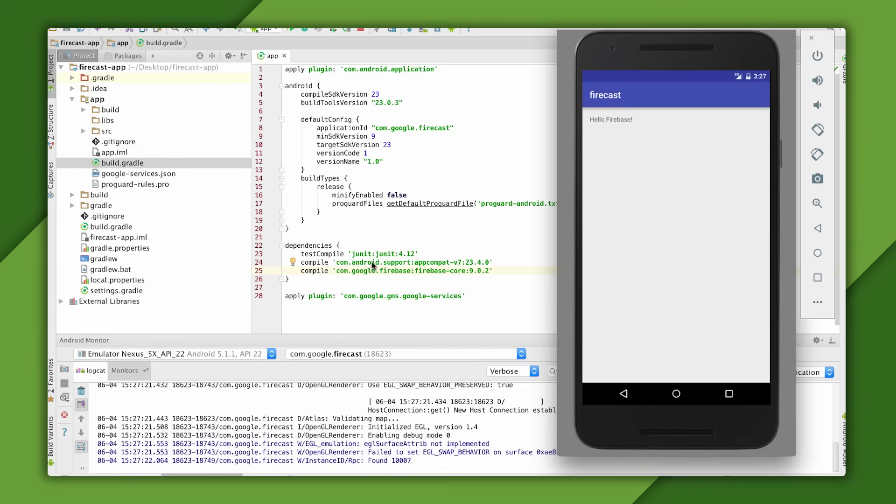
scroll("up", 3)
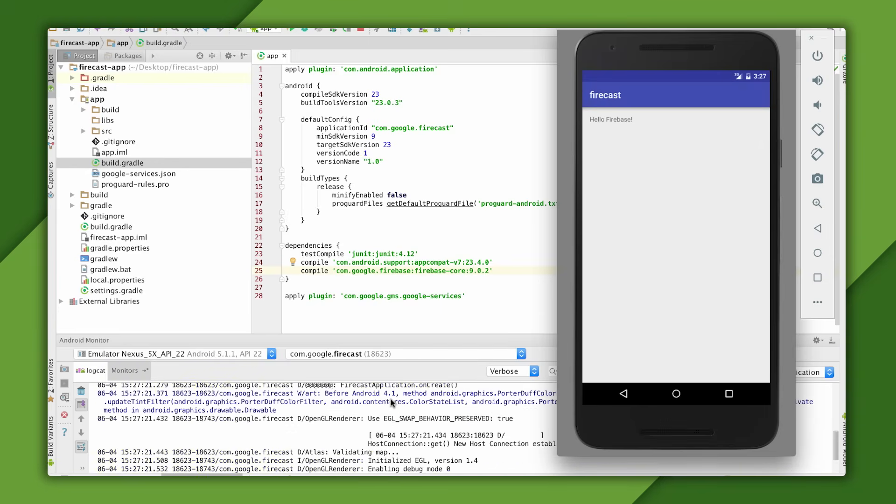